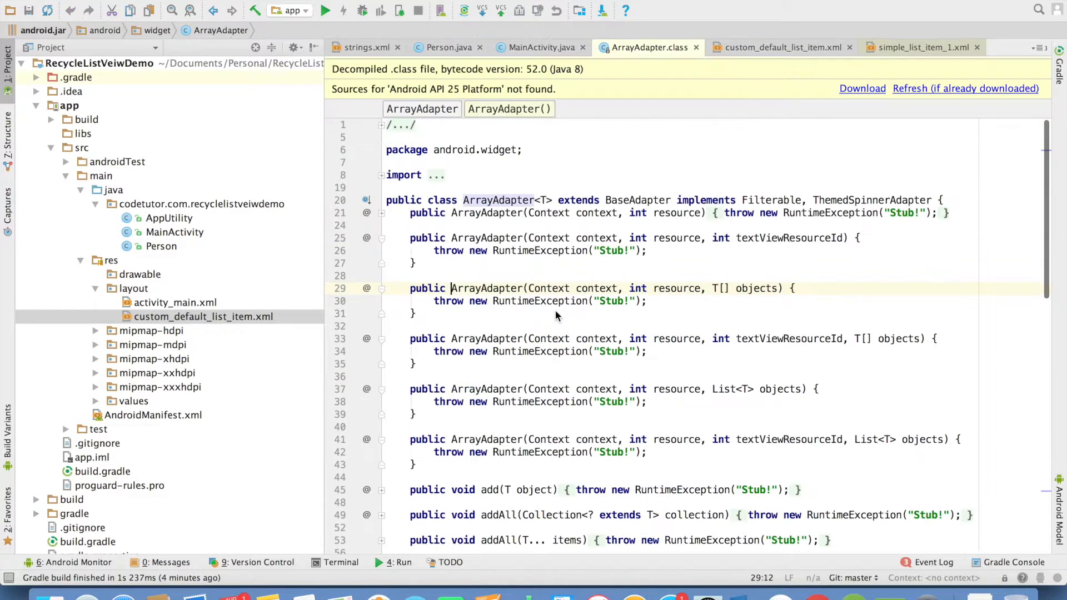
# Select BaseAdapter in the ArrayAdapter source, then switch to the ListAdapterPeople class.
pyautogui.doubleClick(637, 200)
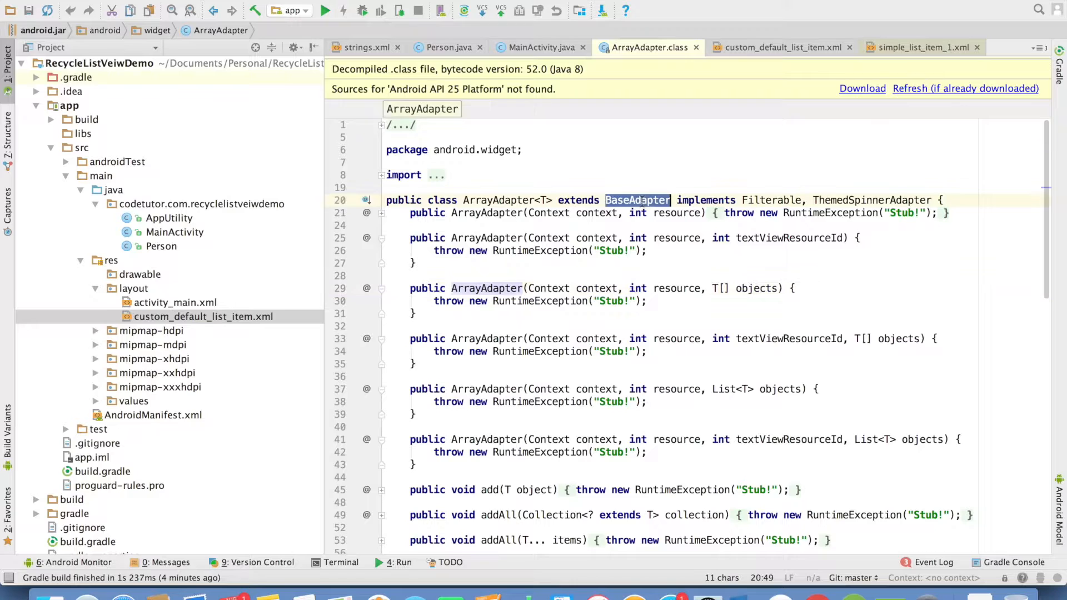
pyautogui.click(537, 47)
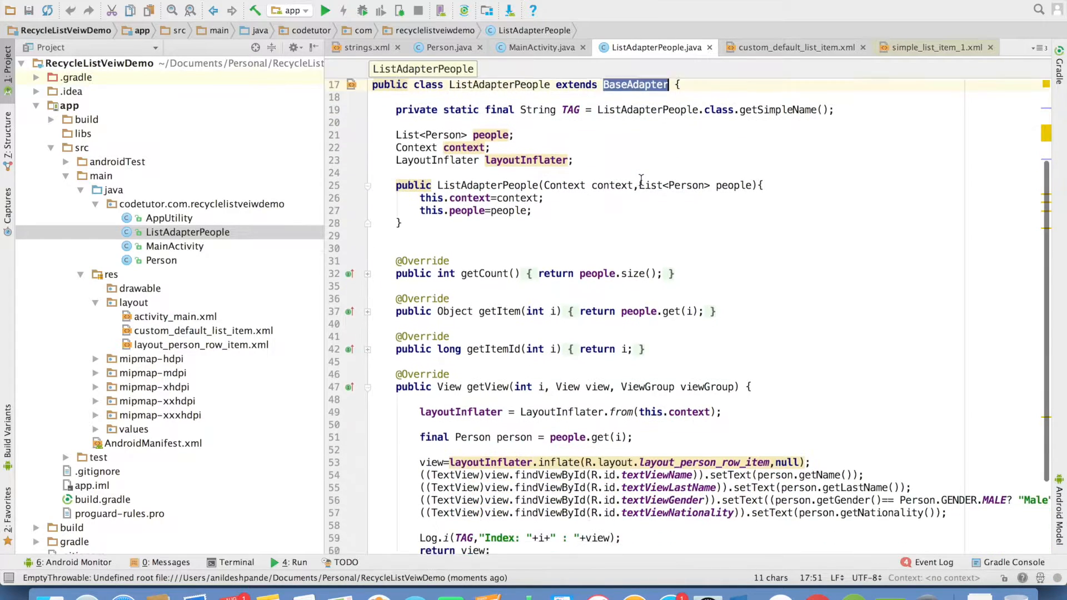
# Review the adapter constructor and getItemId, then split layout_person_row_item.xml beside the adapter code.
pyautogui.scroll(-3)
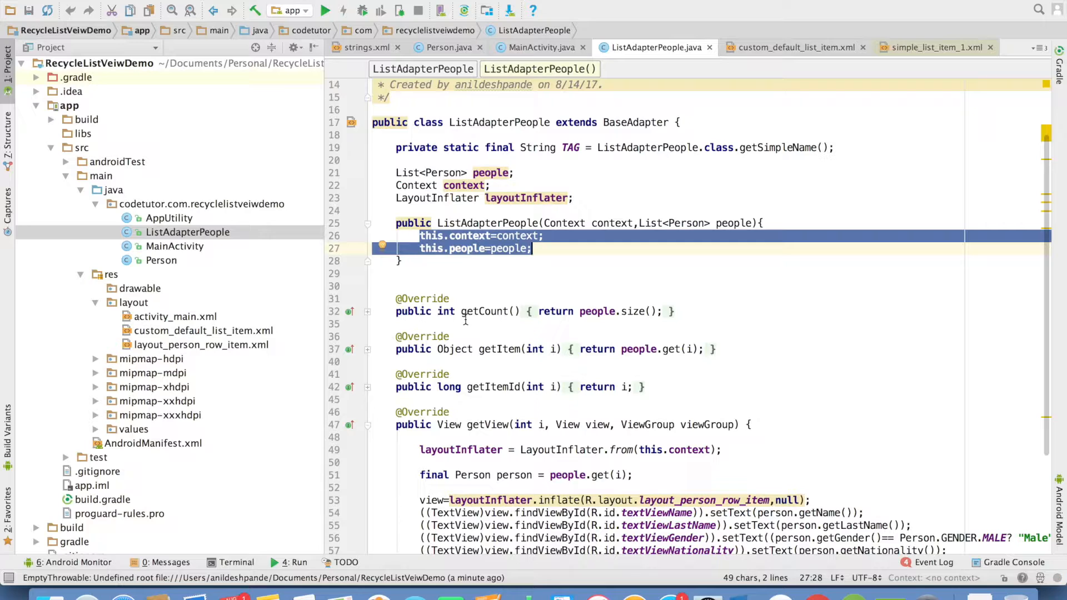
pyautogui.doubleClick(483, 311)
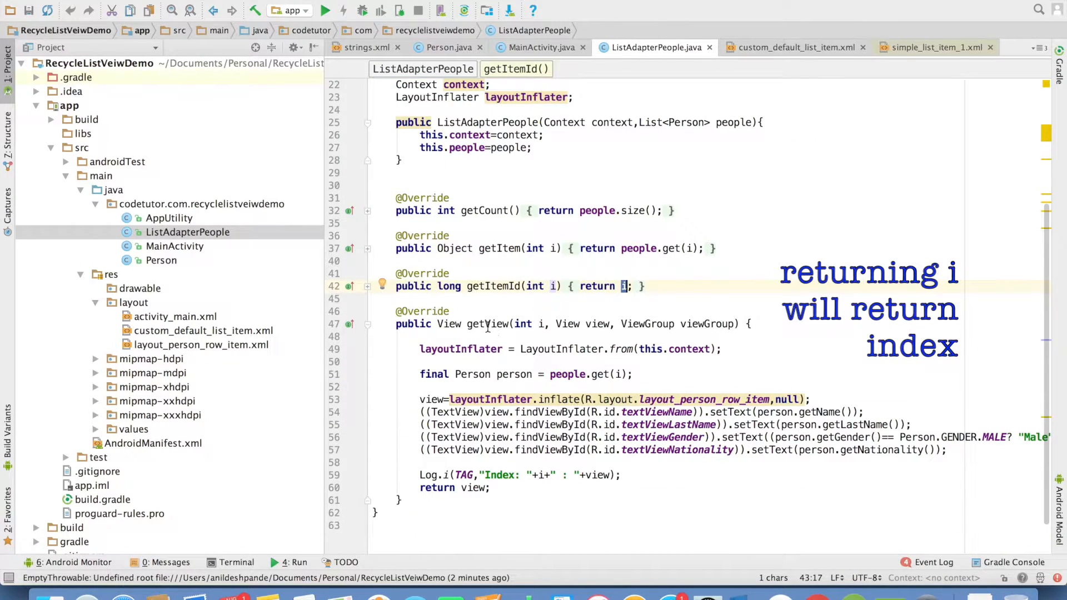
pyautogui.doubleClick(486, 324)
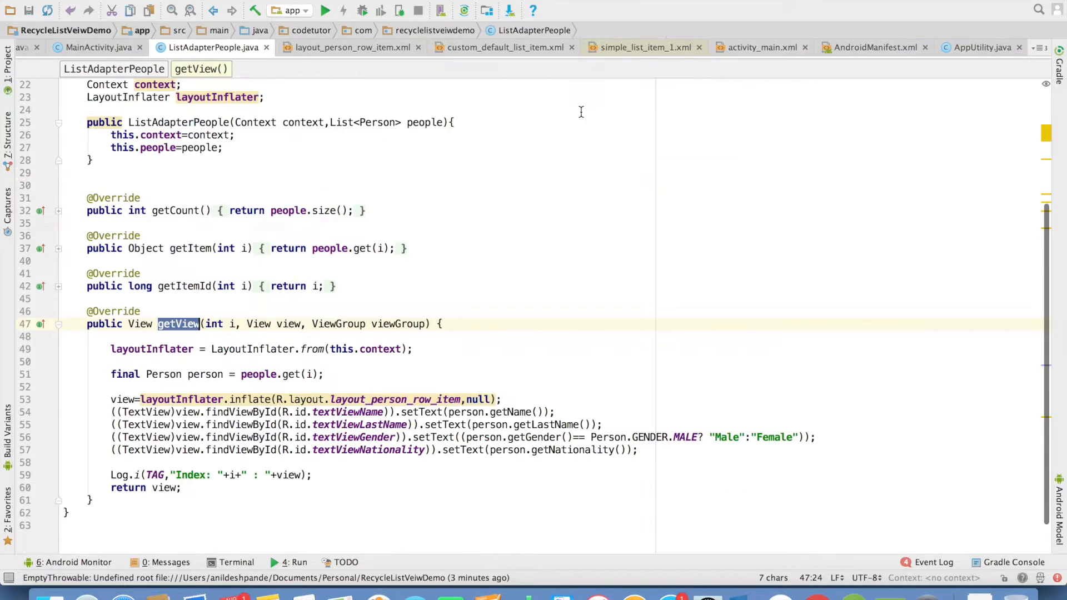
pyautogui.click(351, 46)
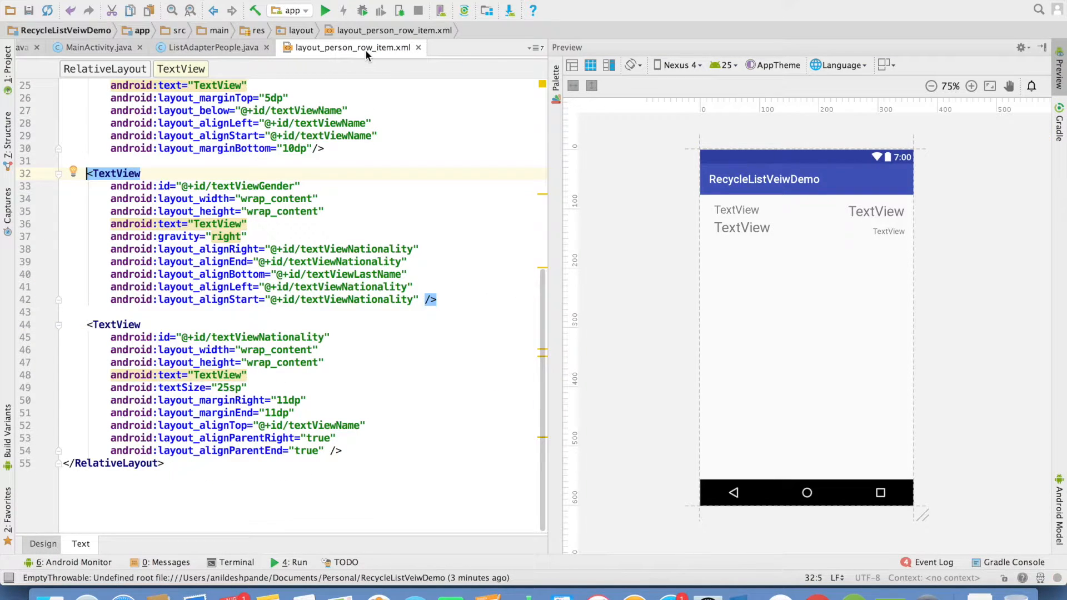
pyautogui.rightClick(351, 47)
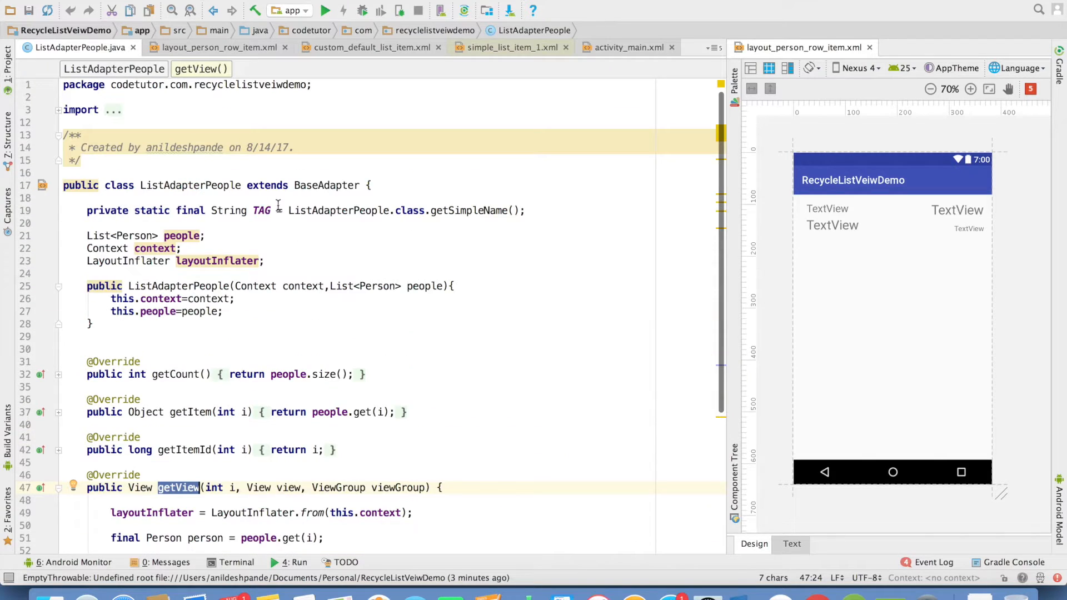
# Walk through getView's layoutInflater setup, index parameter i and person variable.
pyautogui.scroll(-3)
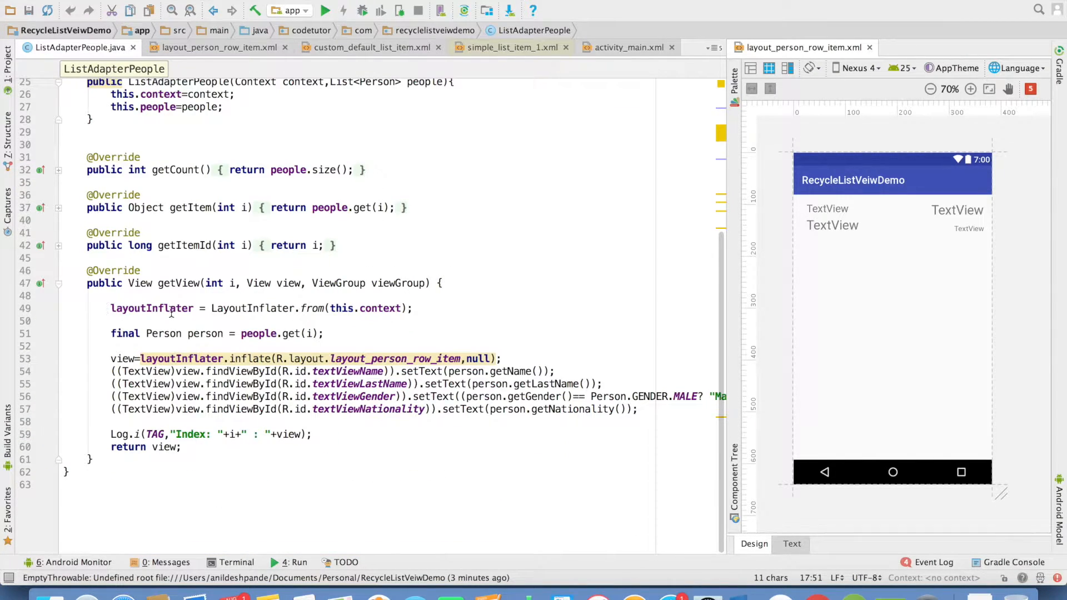
pyautogui.doubleClick(151, 308)
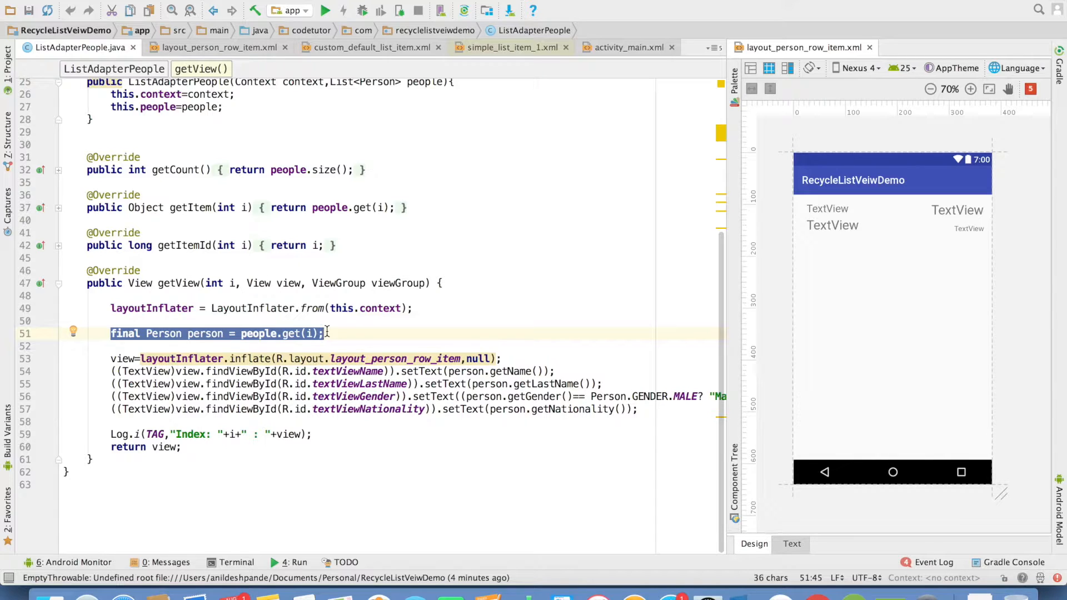
pyautogui.moveTo(235, 285)
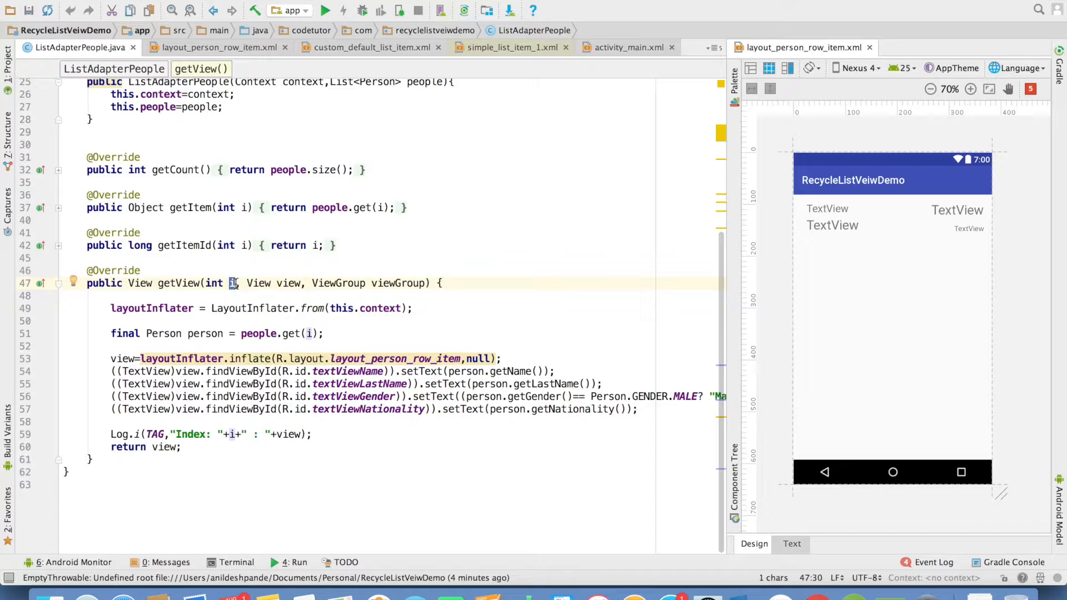
pyautogui.click(307, 333)
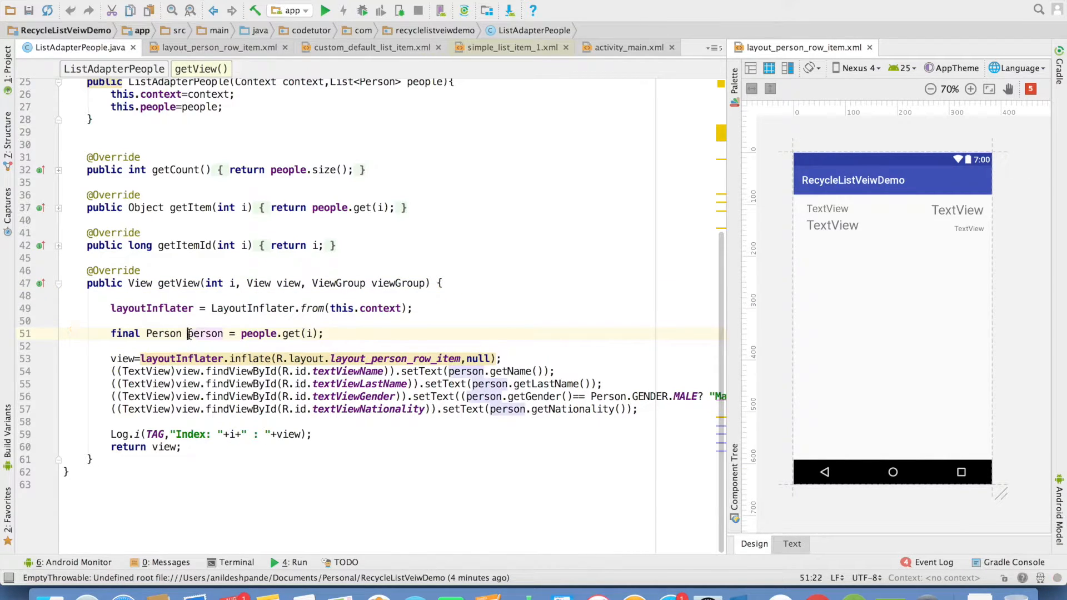
pyautogui.doubleClick(204, 333)
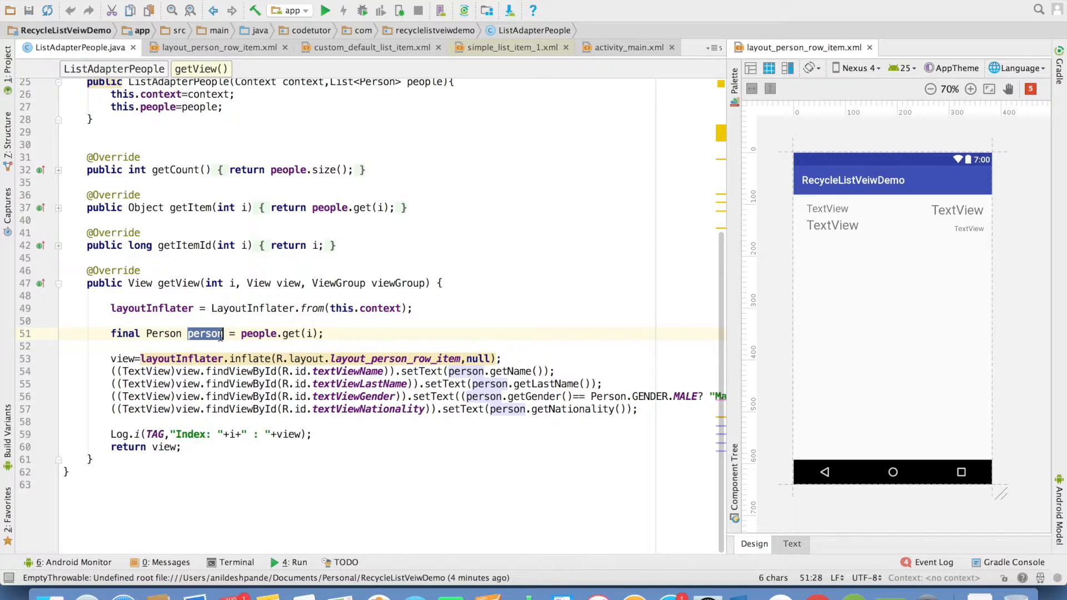
# Run the app and review the inflated row layout, textViewName, getName call and view.
pyautogui.click(850, 216)
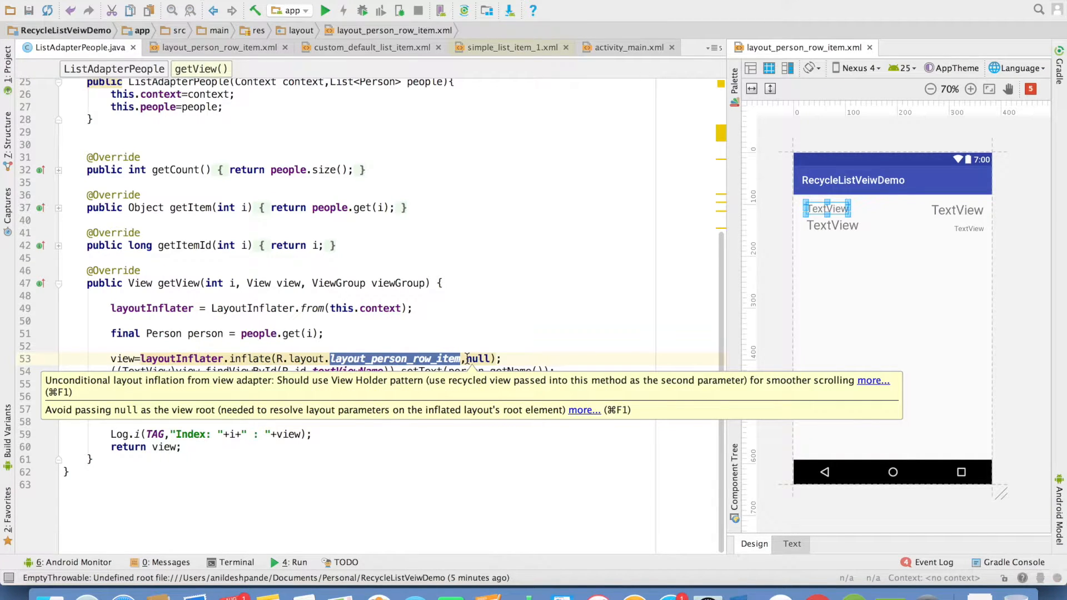
pyautogui.click(421, 371)
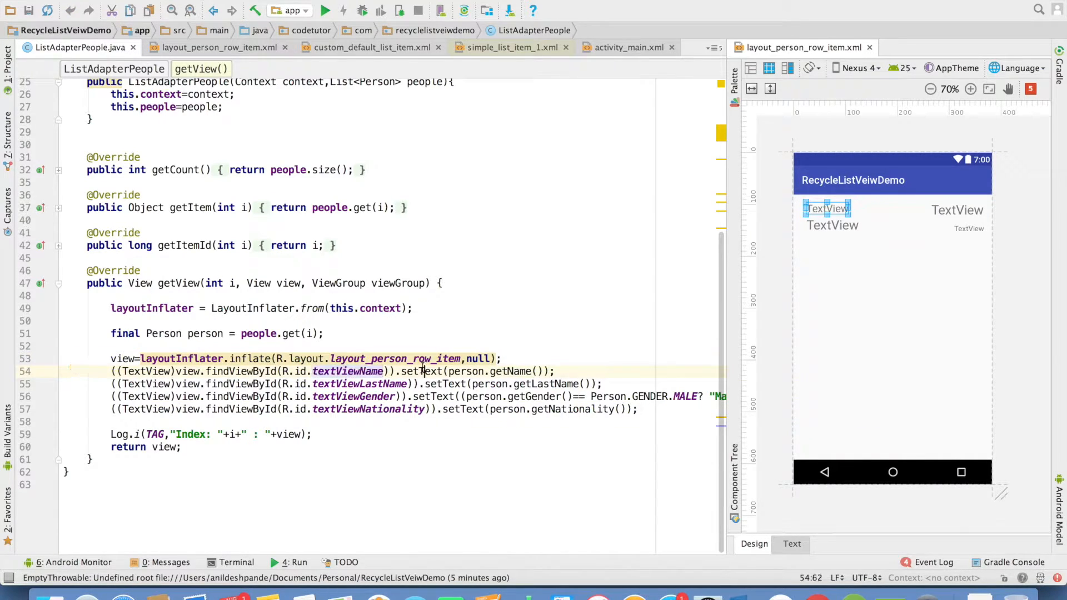
pyautogui.doubleClick(444, 384)
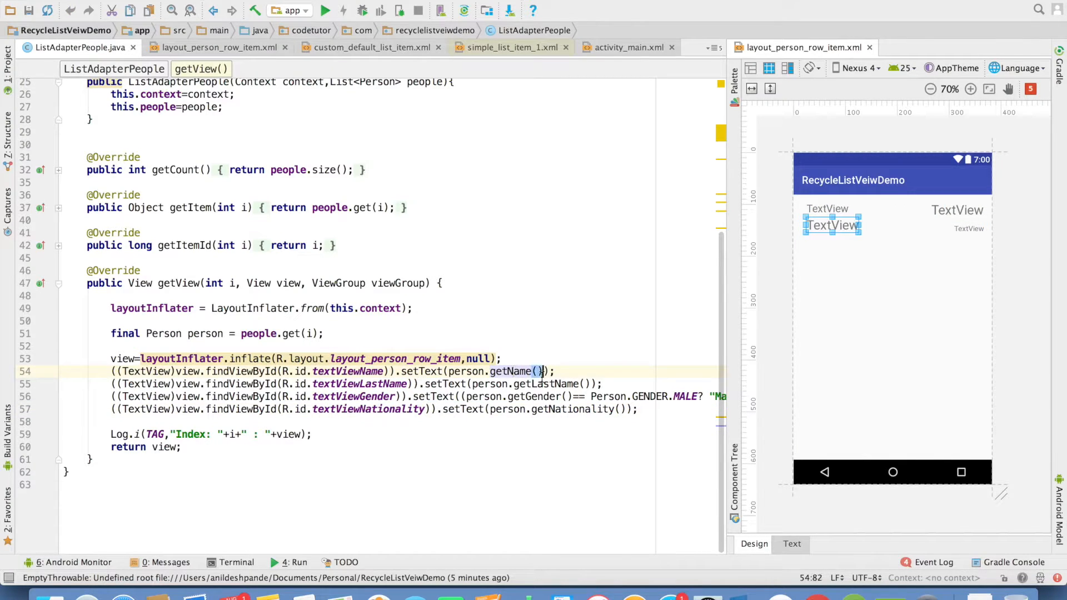
pyautogui.click(578, 409)
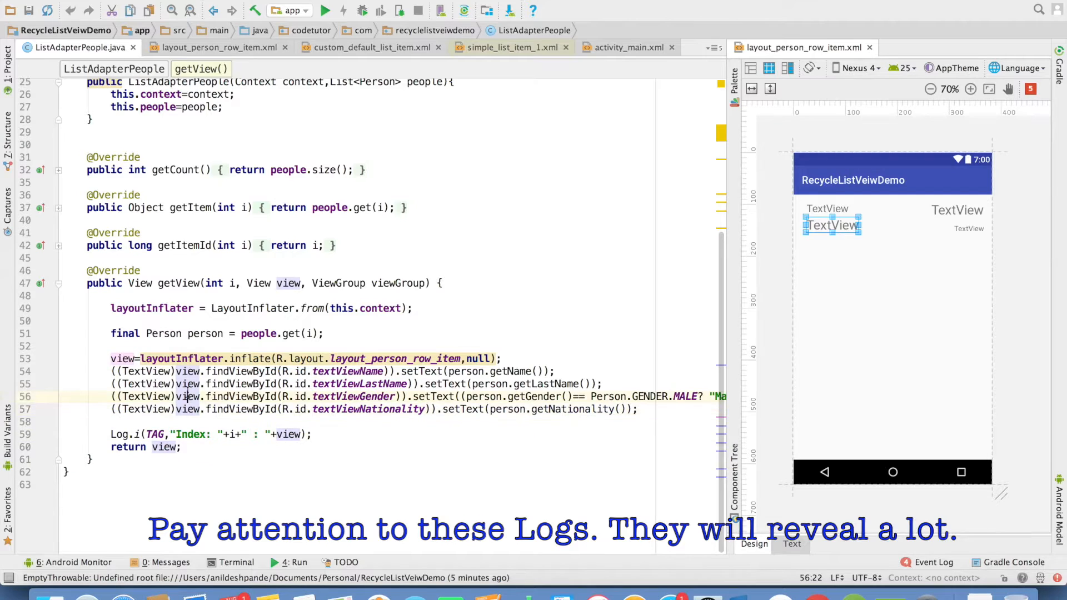
pyautogui.doubleClick(187, 370)
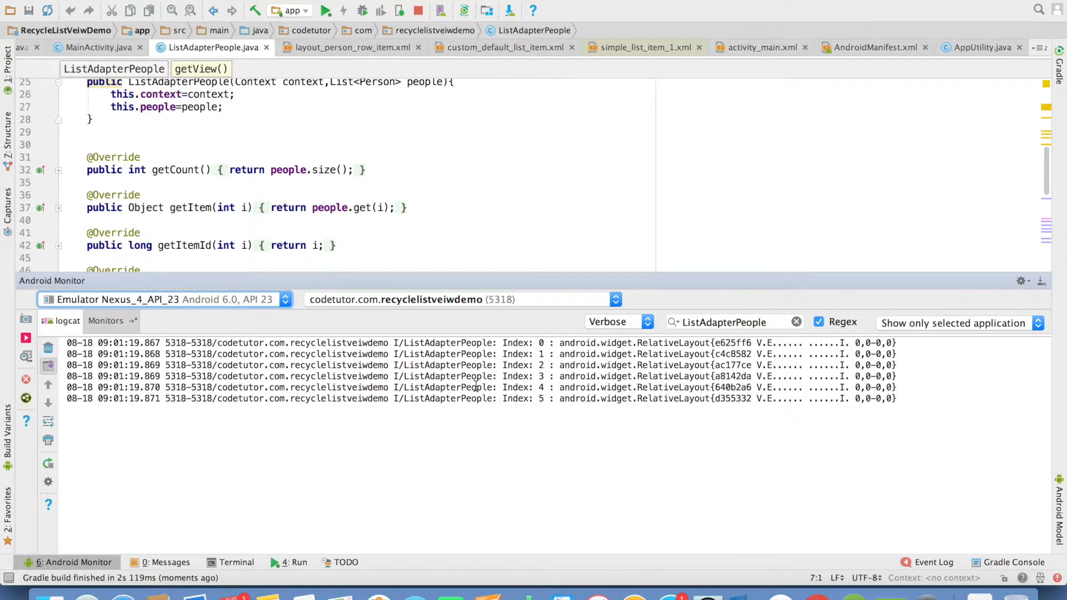
# Scroll the emulator's people list to log getView entries through index 13, then copy the logs.
pyautogui.click(728, 322)
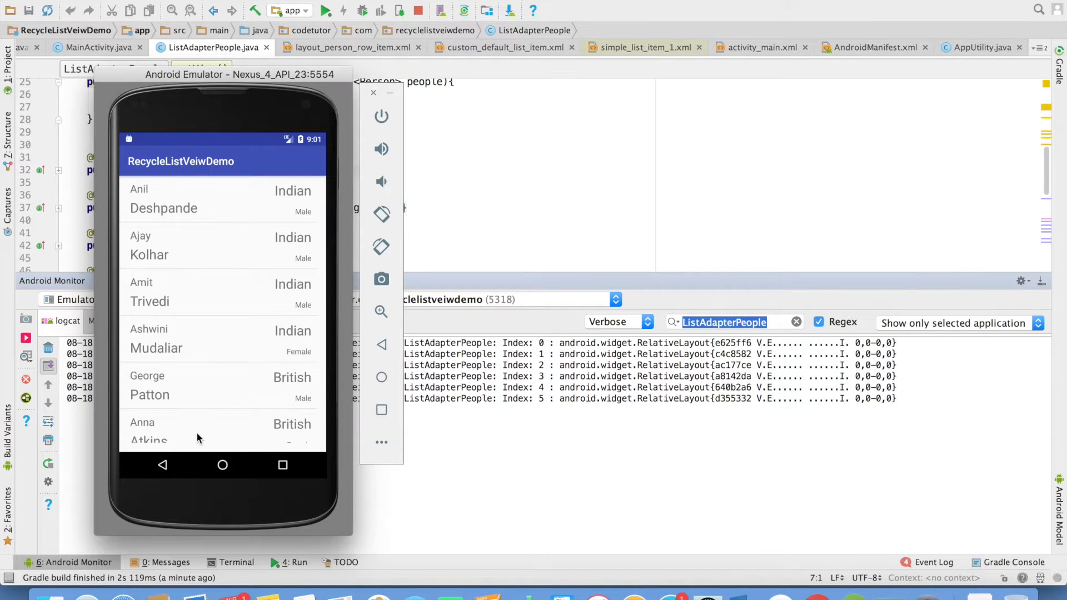
pyautogui.scroll(-3)
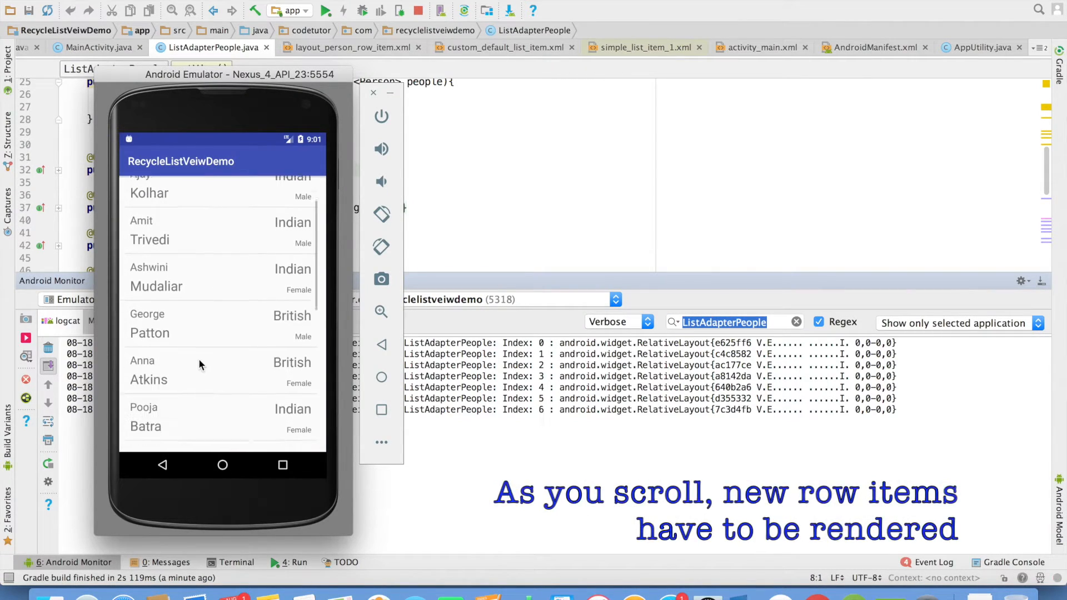
pyautogui.scroll(-3)
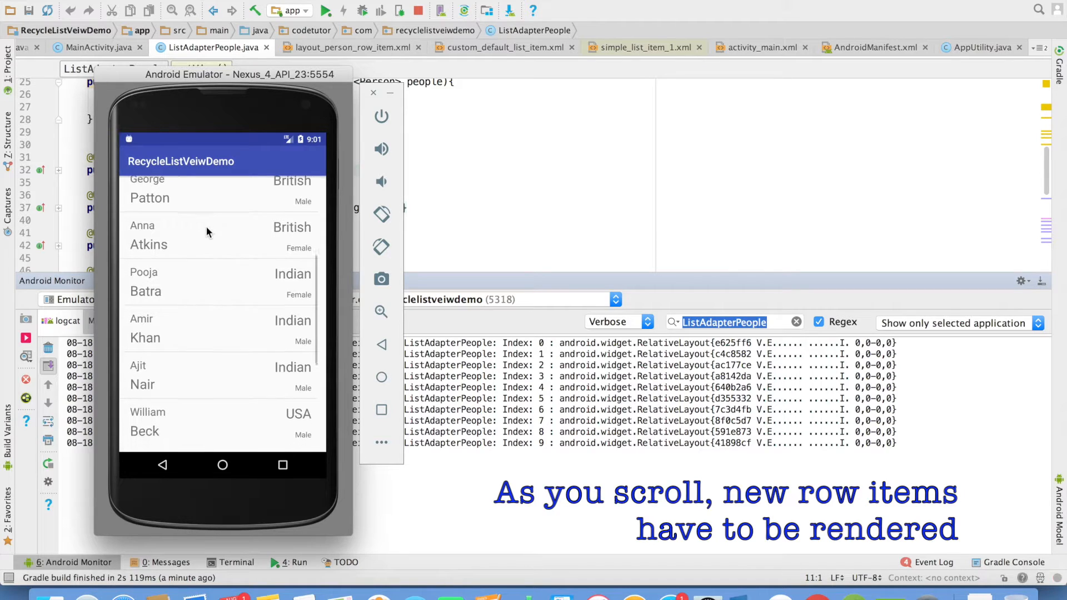
pyautogui.scroll(-3)
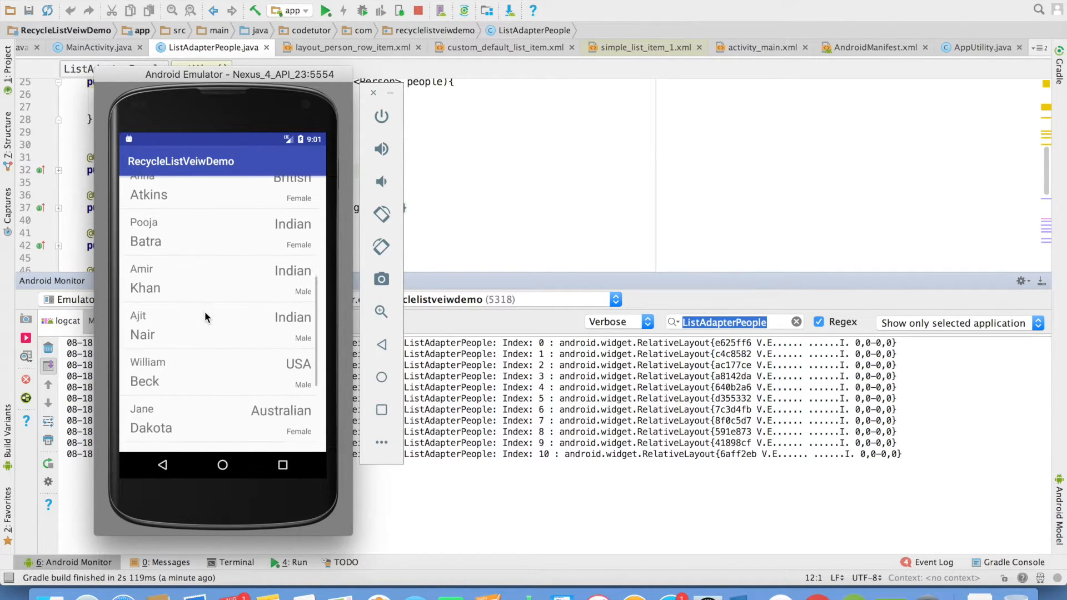
pyautogui.scroll(-3)
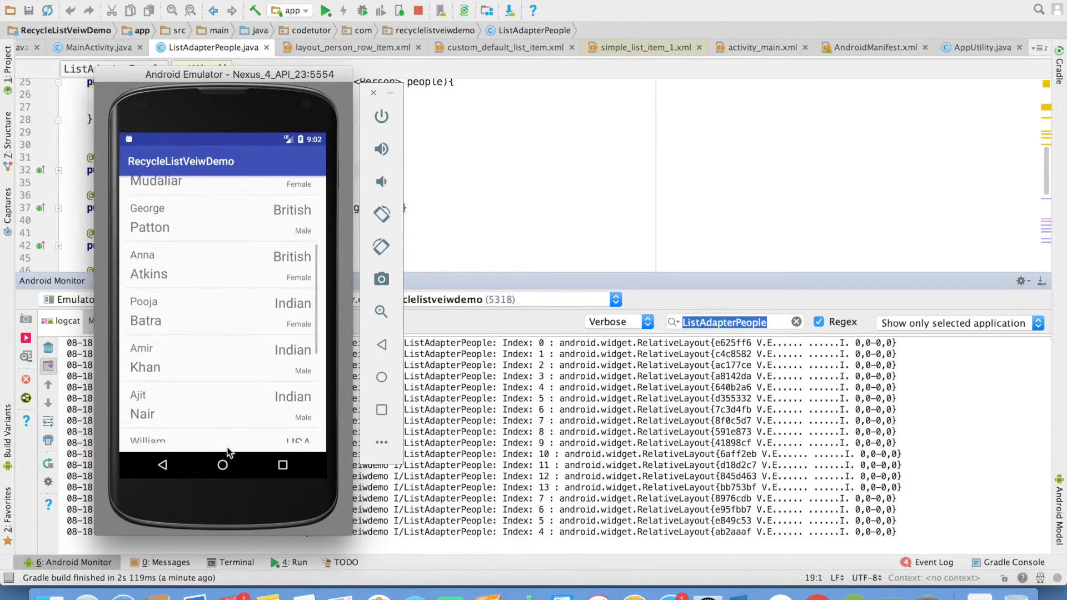
pyautogui.scroll(-3)
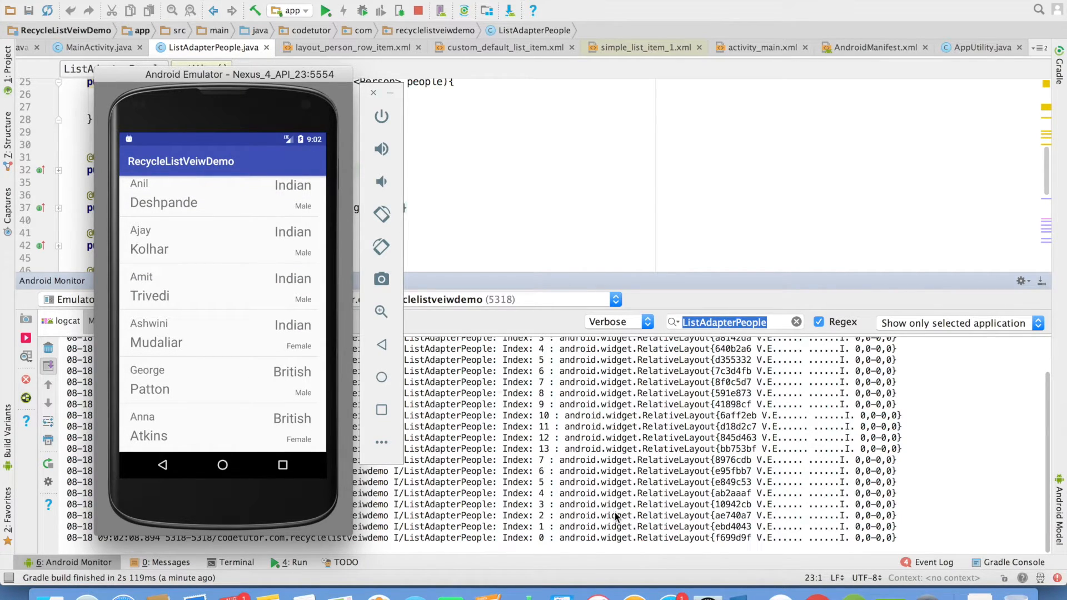
pyautogui.moveTo(193, 373)
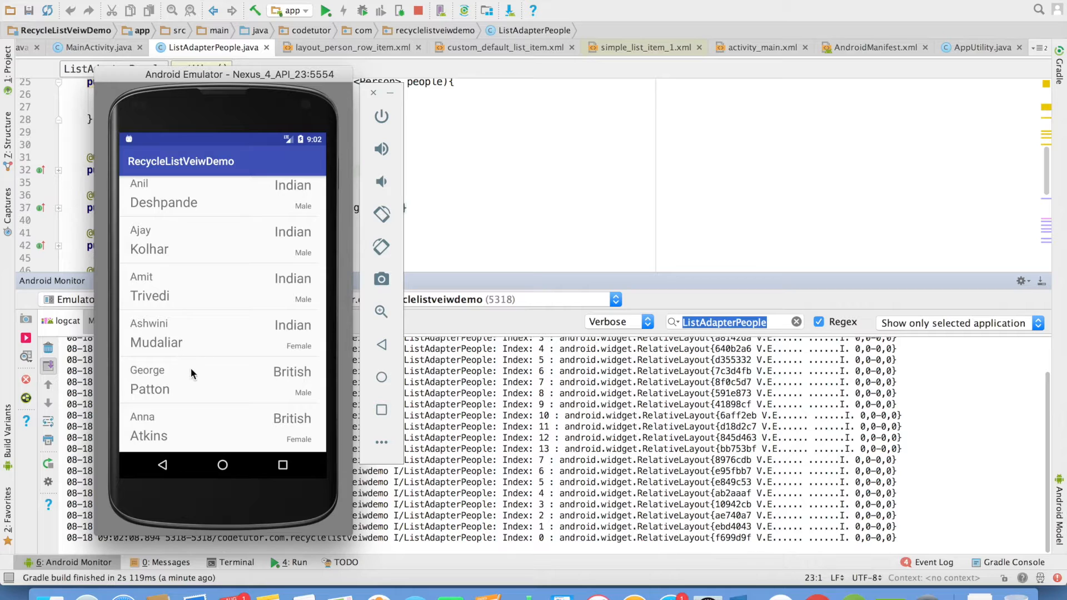
pyautogui.scroll(-3)
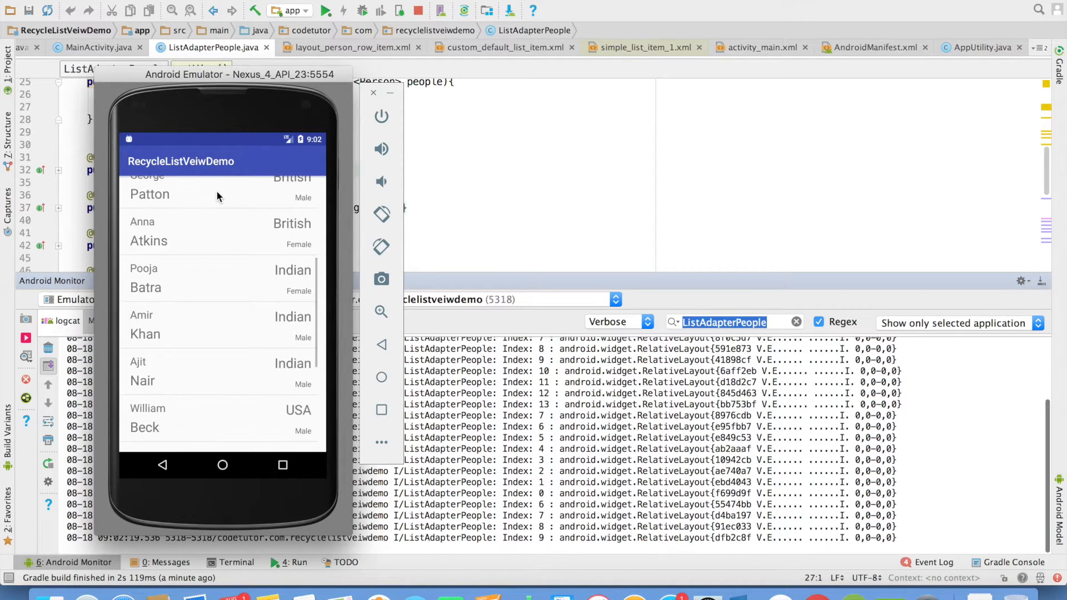
pyautogui.click(373, 92)
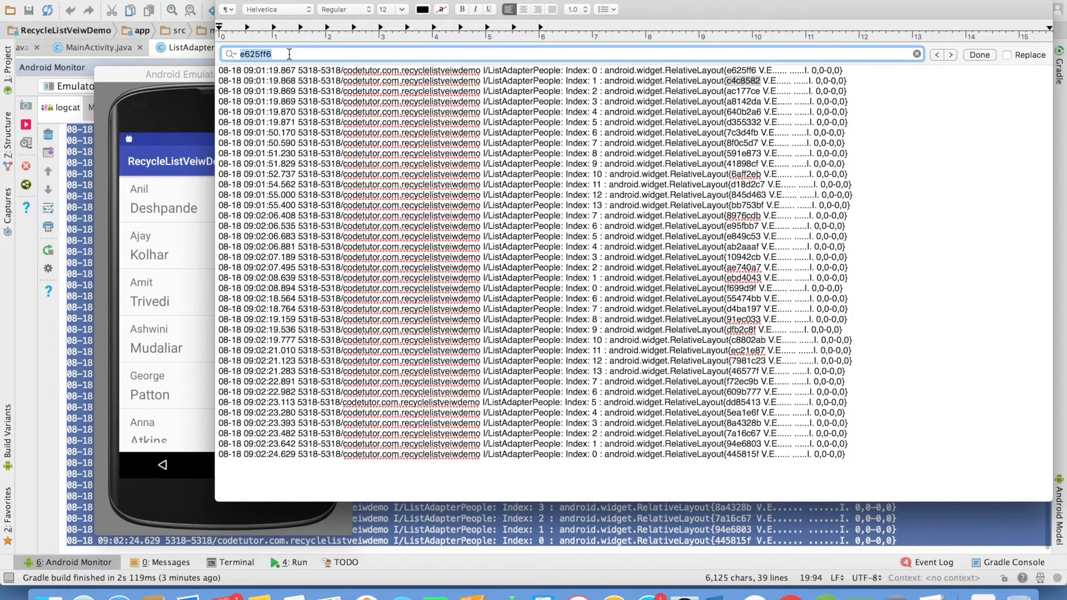
# Search the pasted log for c4c8582 while scrolling, confirming a single match.
pyautogui.write('c4c8582')
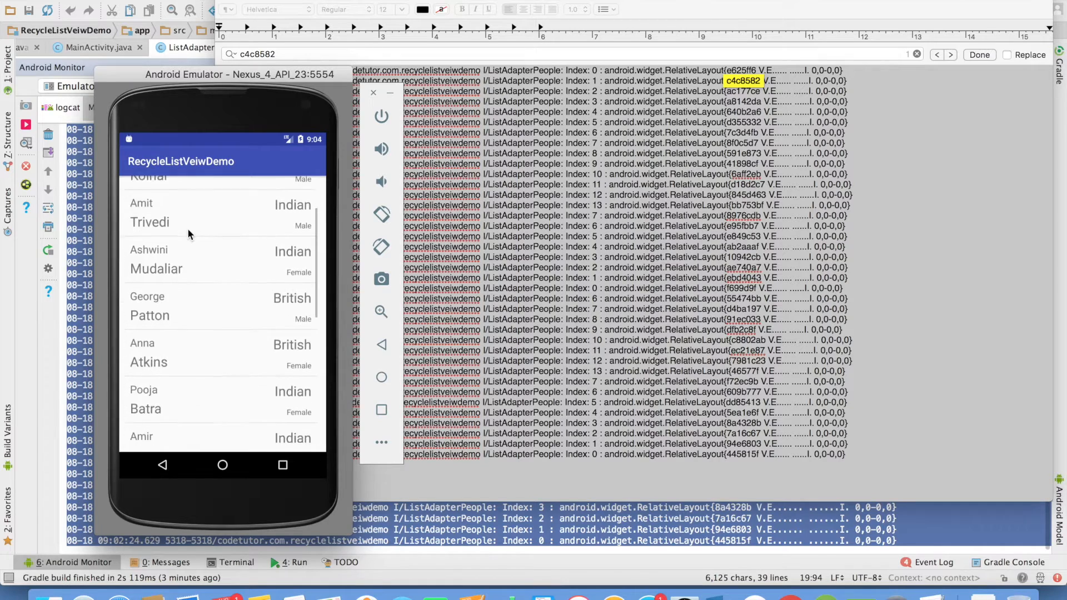
pyautogui.scroll(-3)
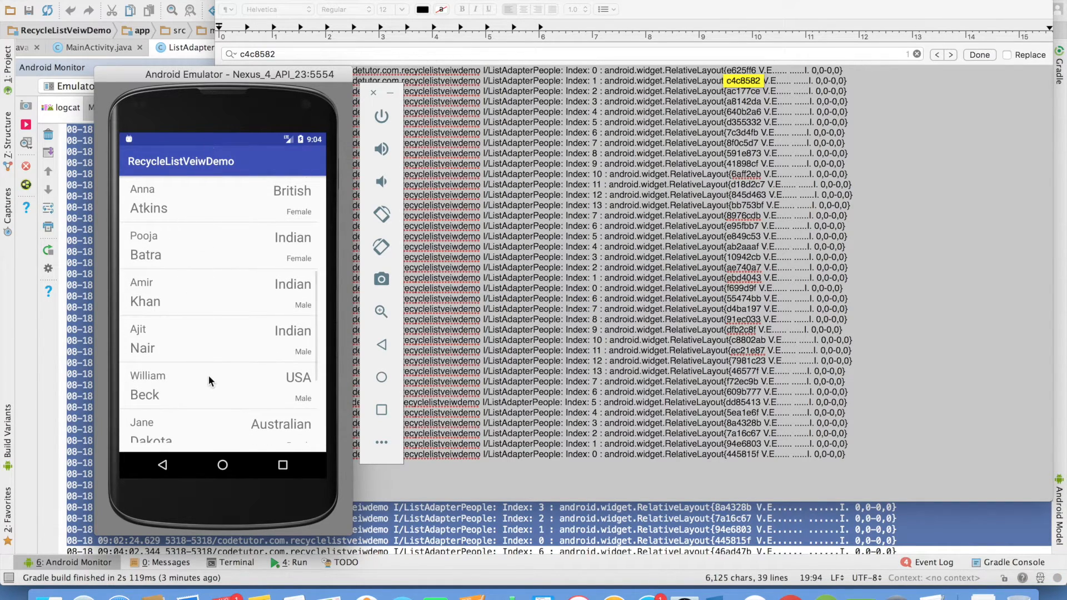
pyautogui.scroll(-3)
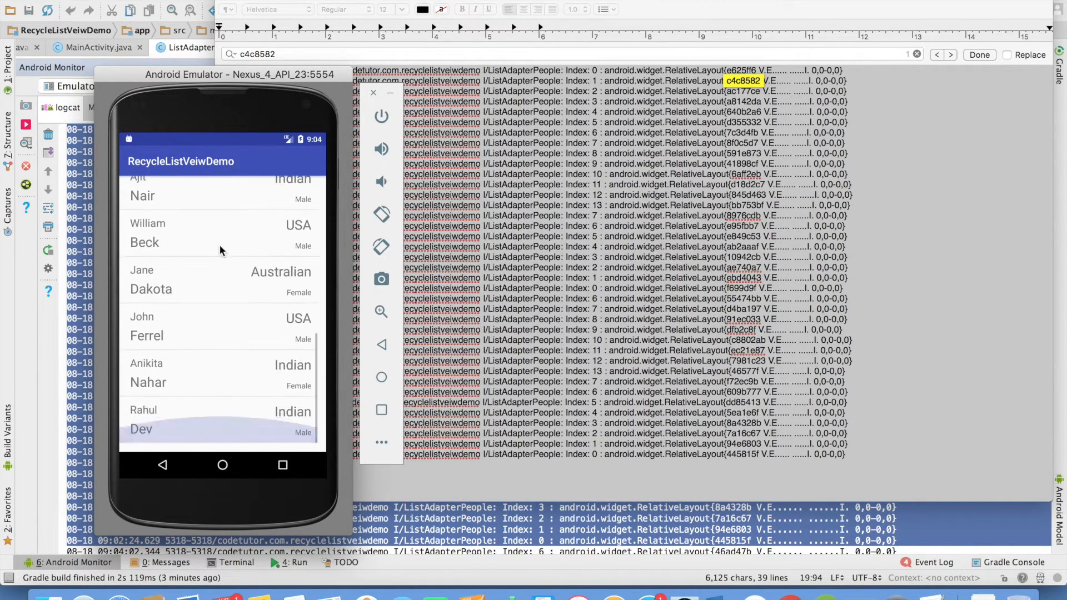
pyautogui.scroll(-3)
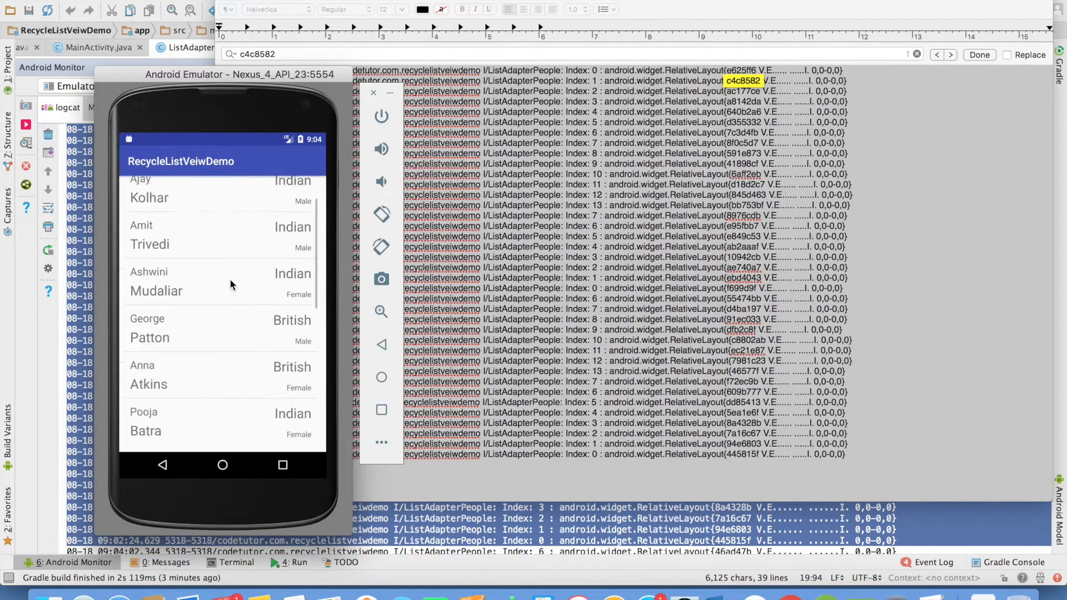
pyautogui.scroll(-3)
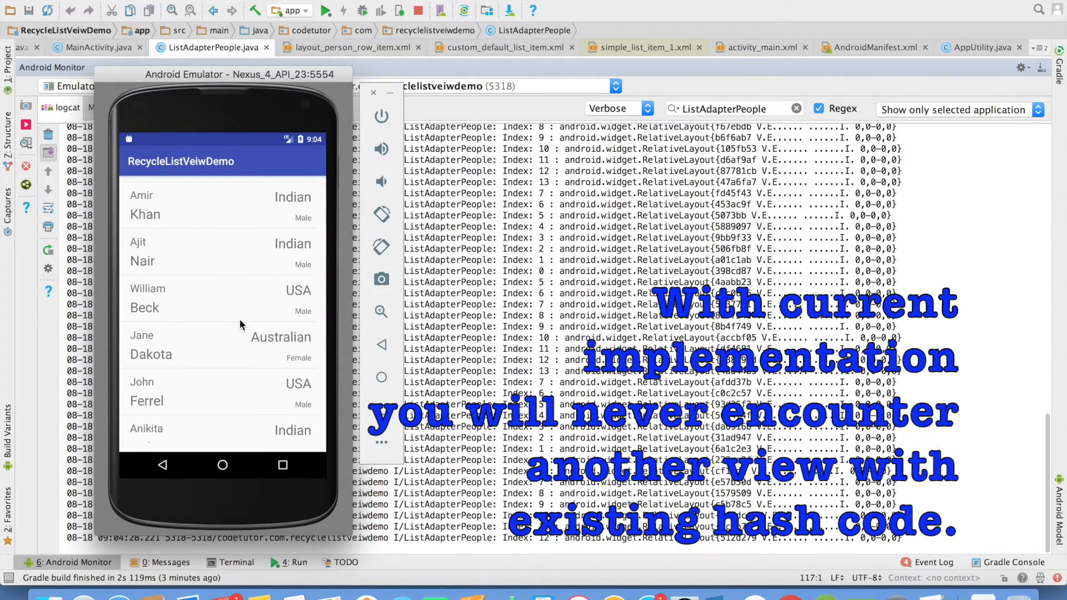
# Scroll the emulator's people list repeatedly as logcat prints new RelativeLayout hashes.
pyautogui.scroll(-3)
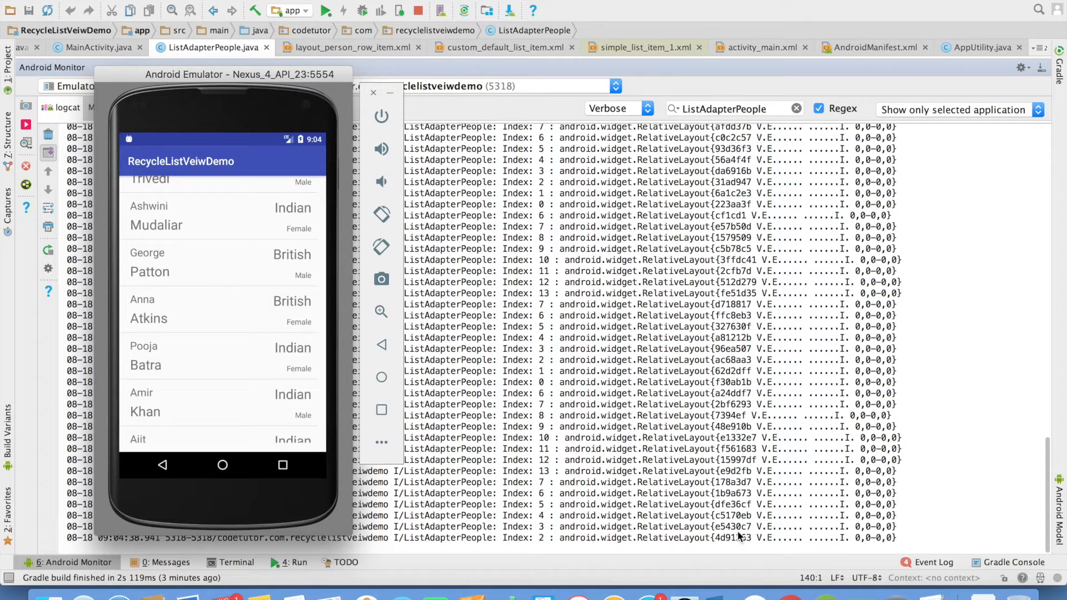
pyautogui.scroll(-3)
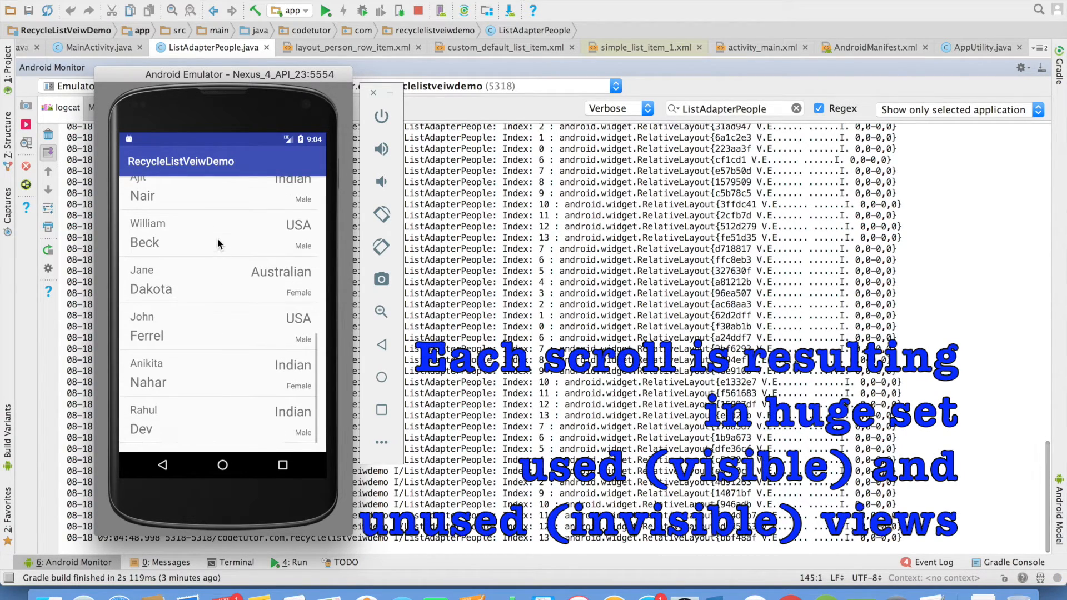
pyautogui.scroll(-3)
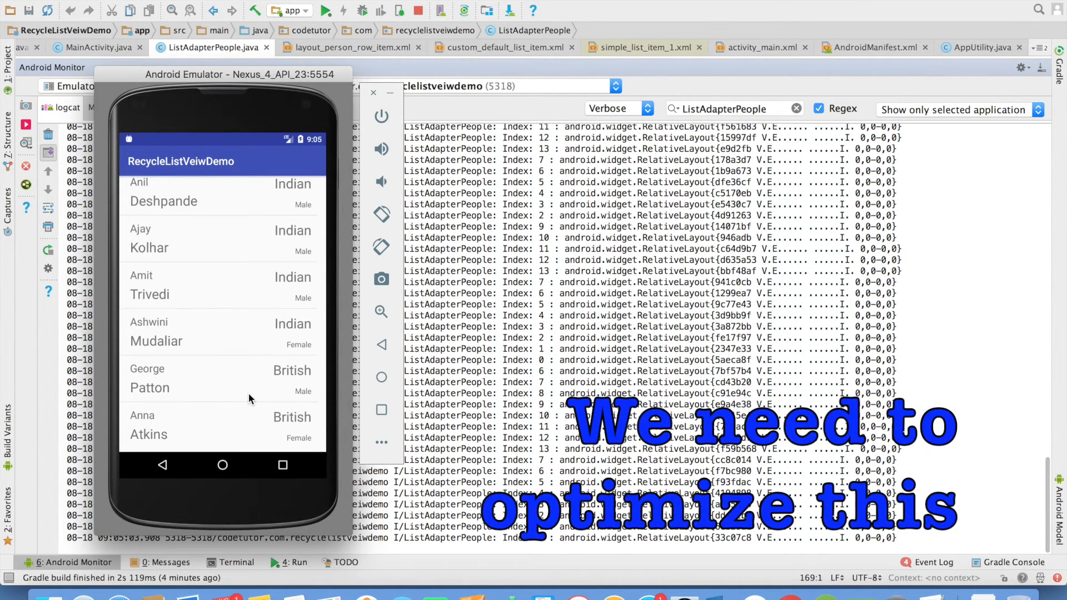
pyautogui.moveTo(226, 266)
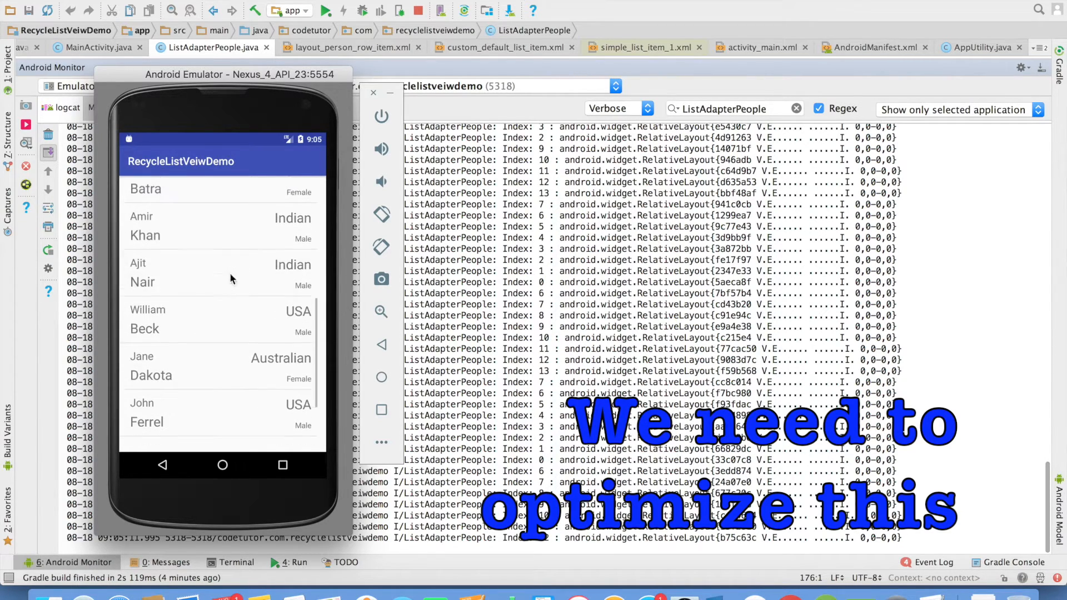
pyautogui.scroll(-3)
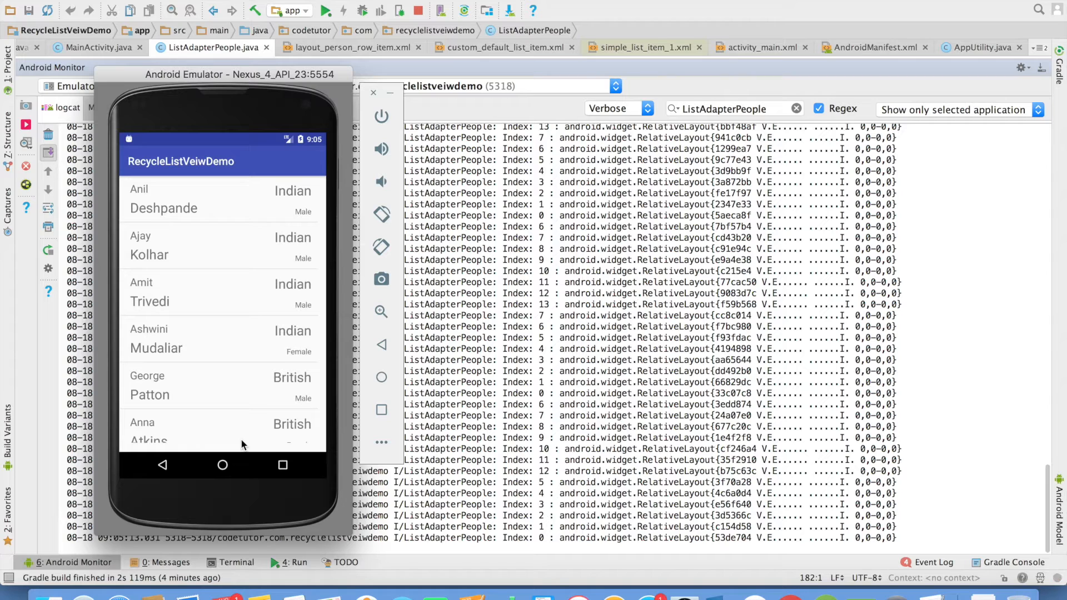